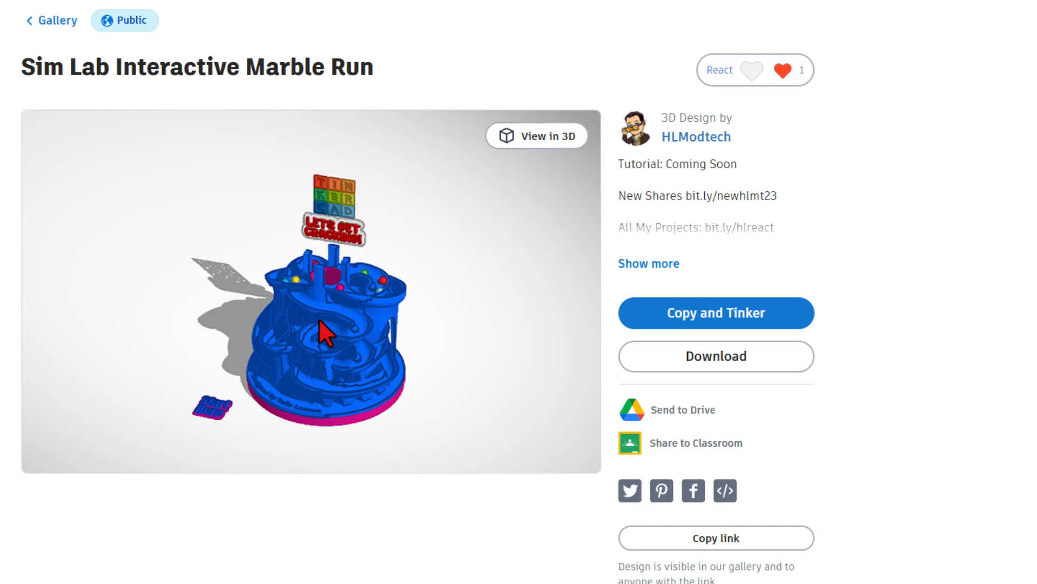
mouse_move(303, 435)
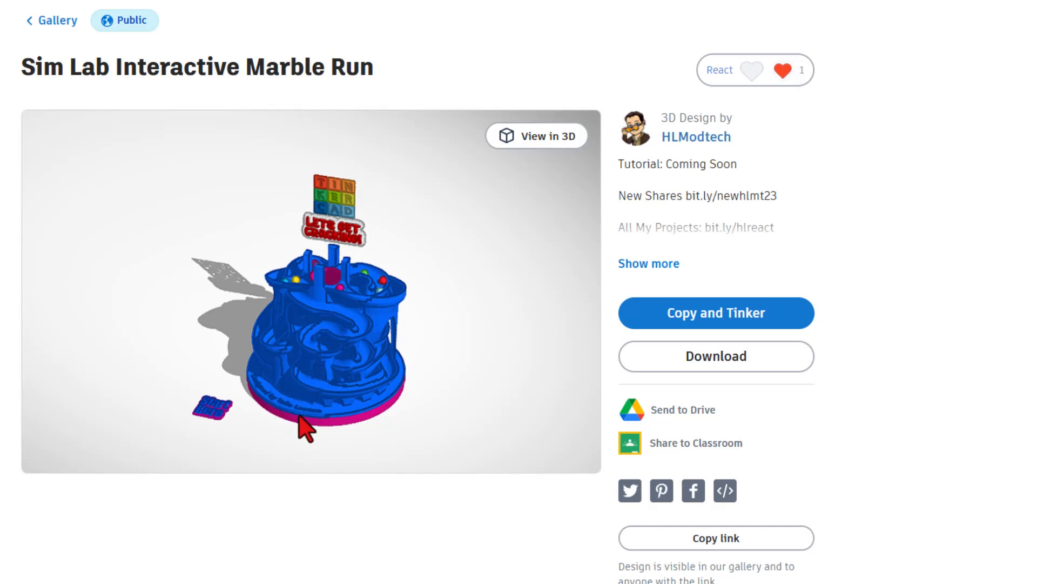
mouse_move(346, 322)
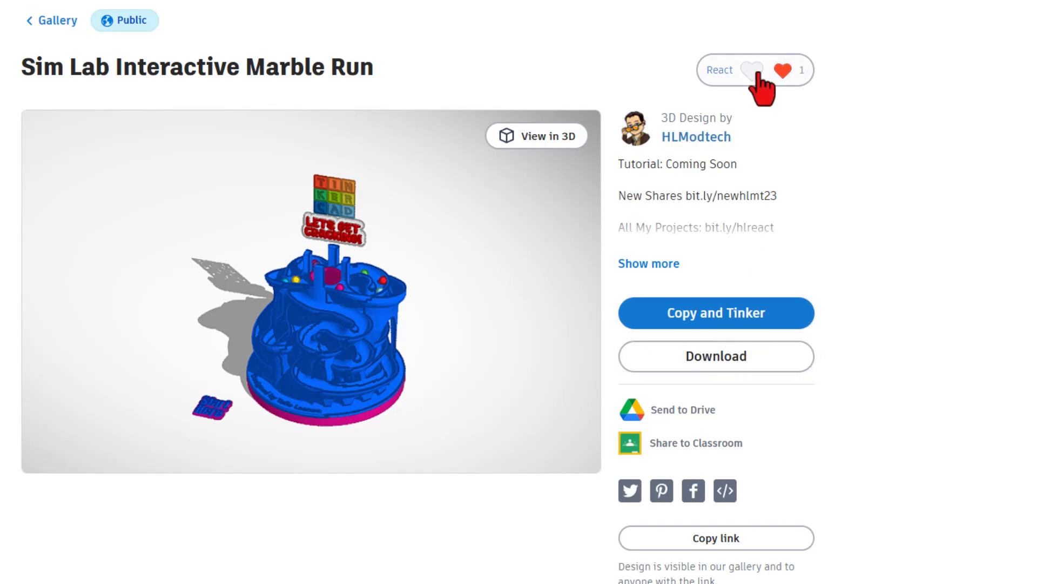
Step: Like the Sim Lab Interactive Marble Run and open an editable copy in the editor
left_click(754, 69)
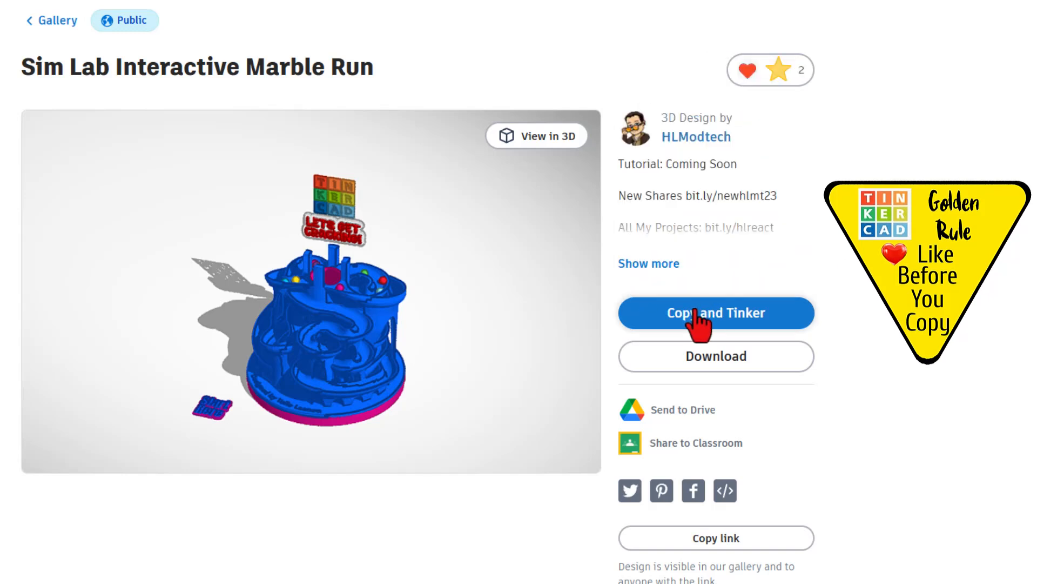
left_click(715, 314)
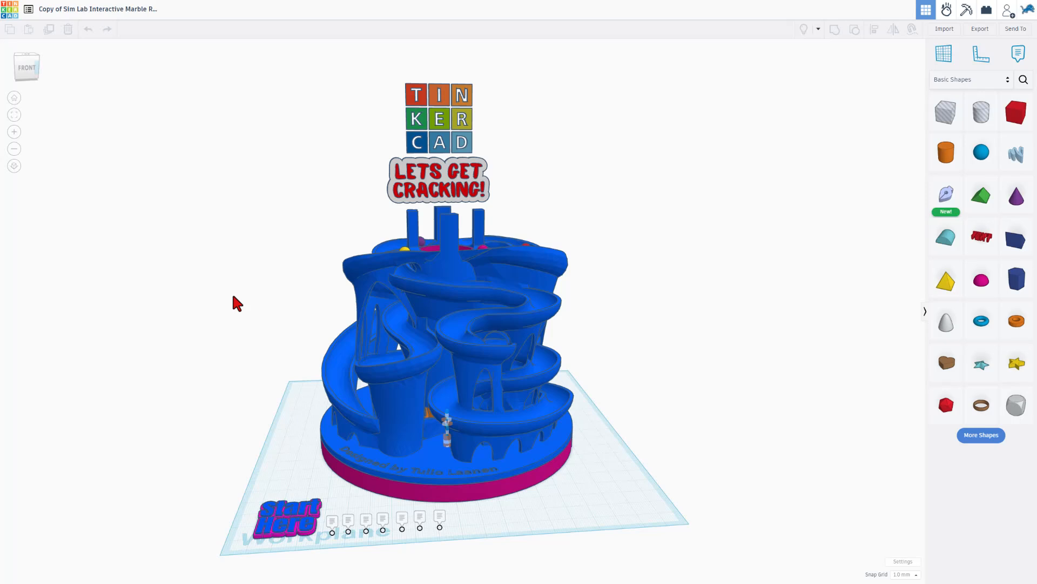
mouse_move(326, 492)
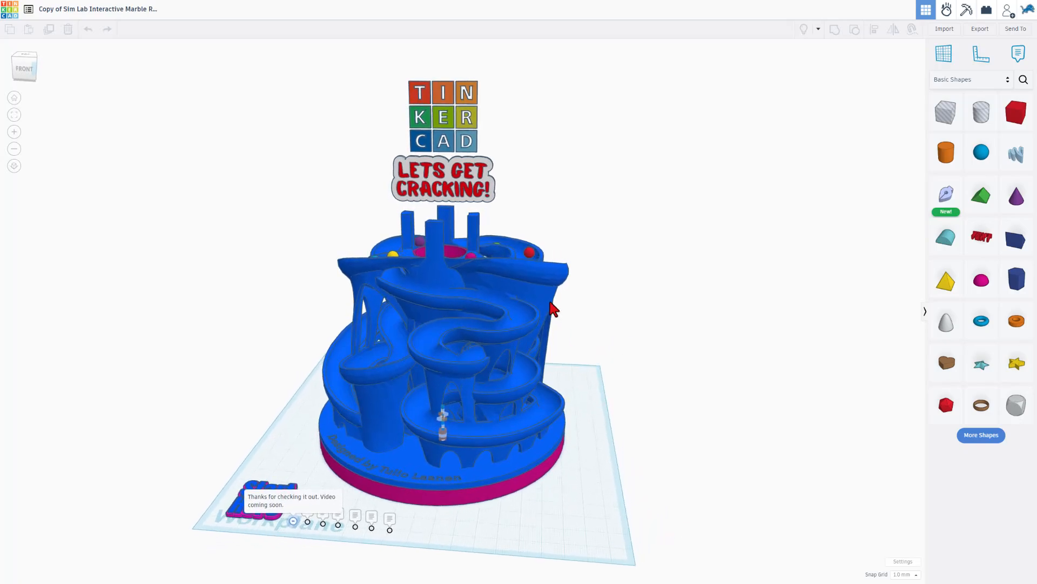
Step: Return to the Tinkercad dashboard and hover the marble run design card
left_click(9, 9)
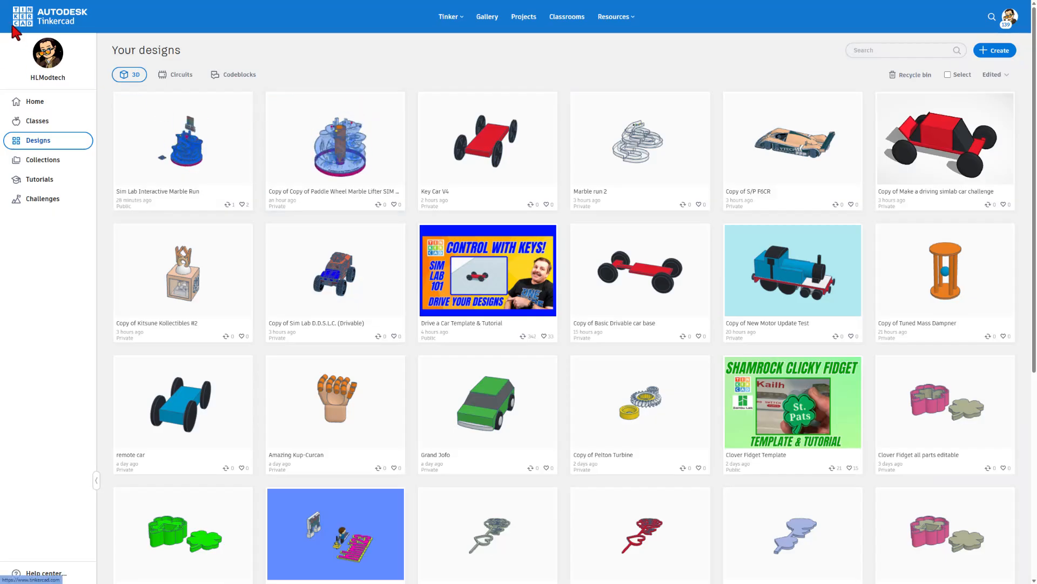
mouse_move(182, 146)
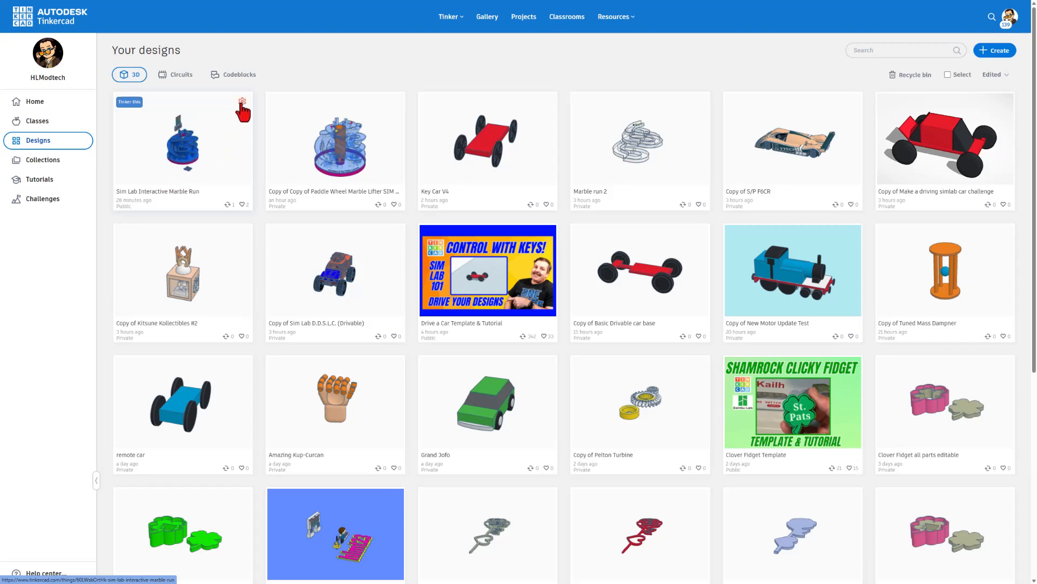
left_click(245, 109)
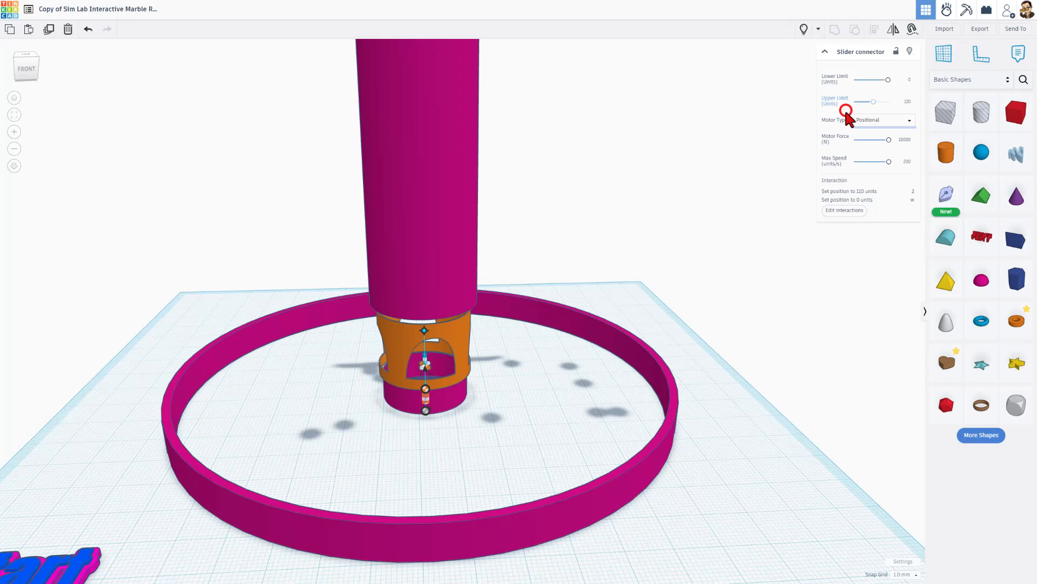
mouse_move(873, 205)
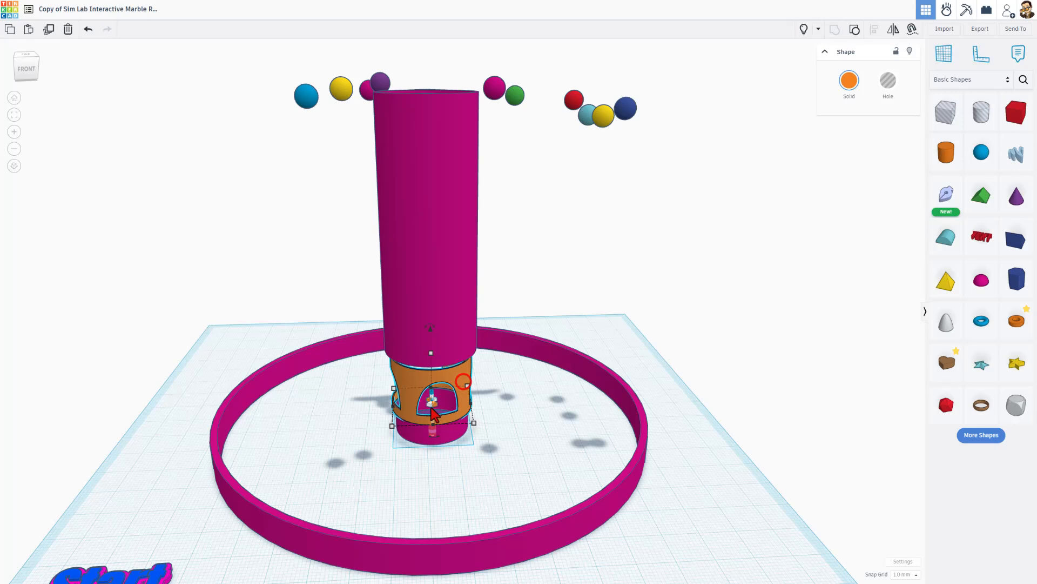
Step: Select the servo axle connector inside the orange lift part to view its settings
left_click(430, 408)
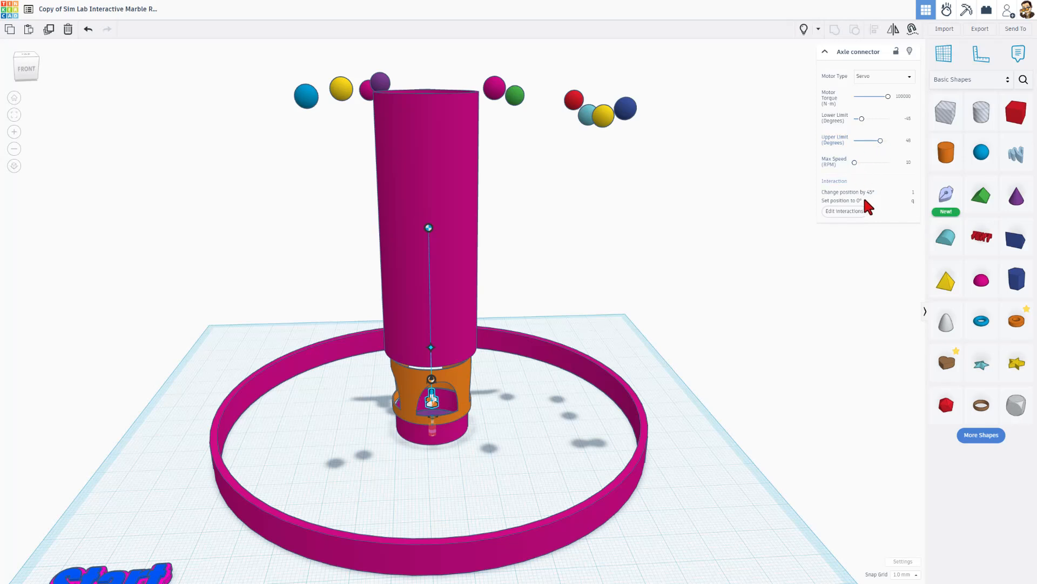
left_click(844, 211)
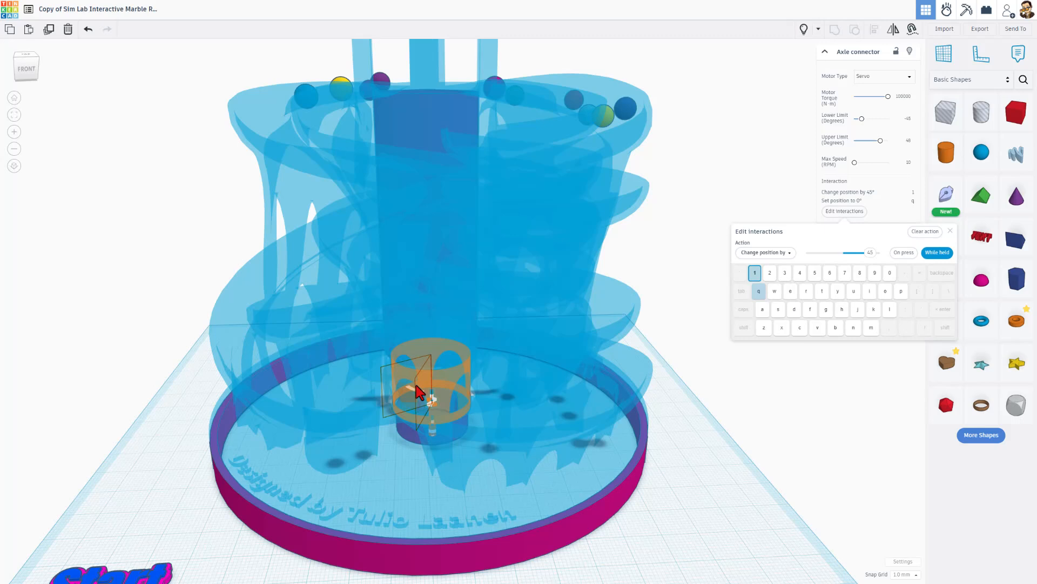
mouse_move(672, 222)
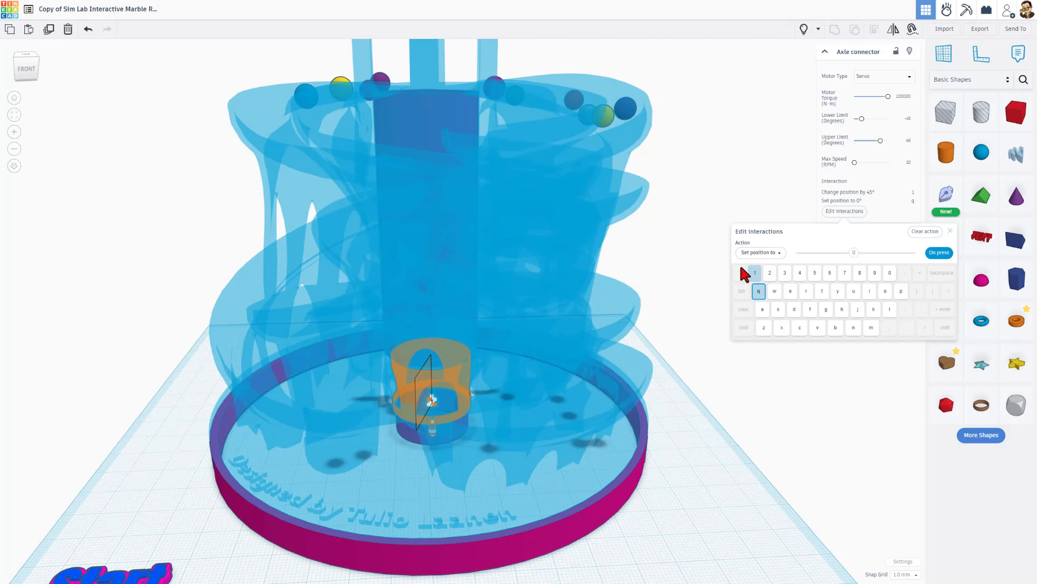
left_click(759, 291)
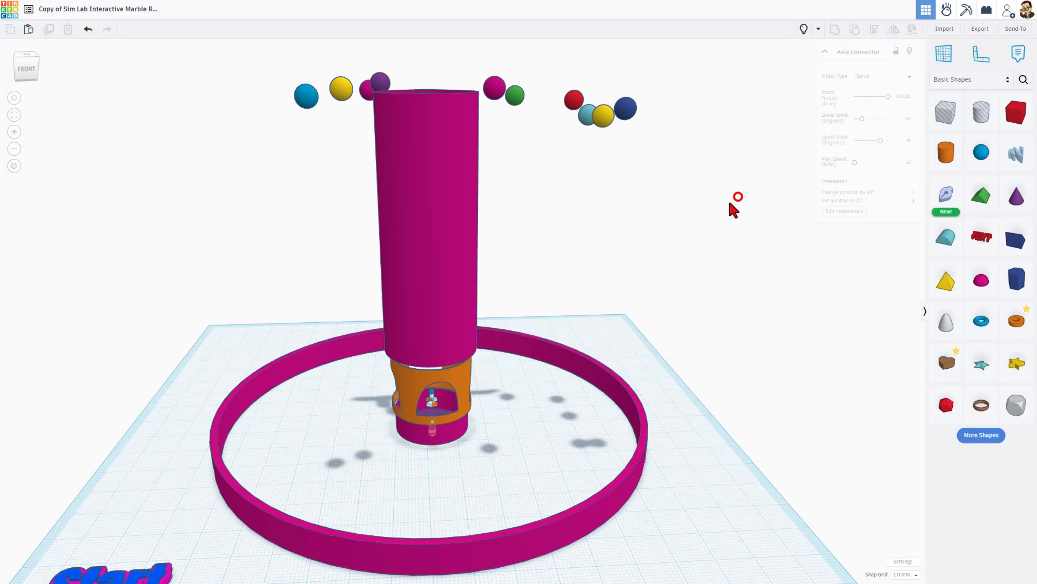
Step: Clear the connector selection in empty space
left_click(804, 29)
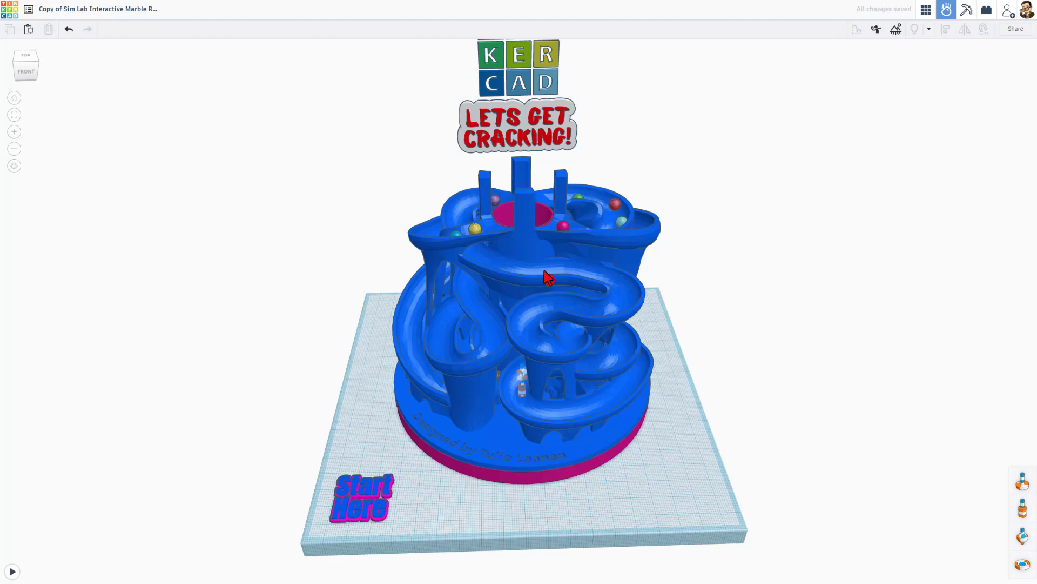
Step: Select the blue track and set its colour to Transparent, exposing the lift inside
left_click(26, 56)
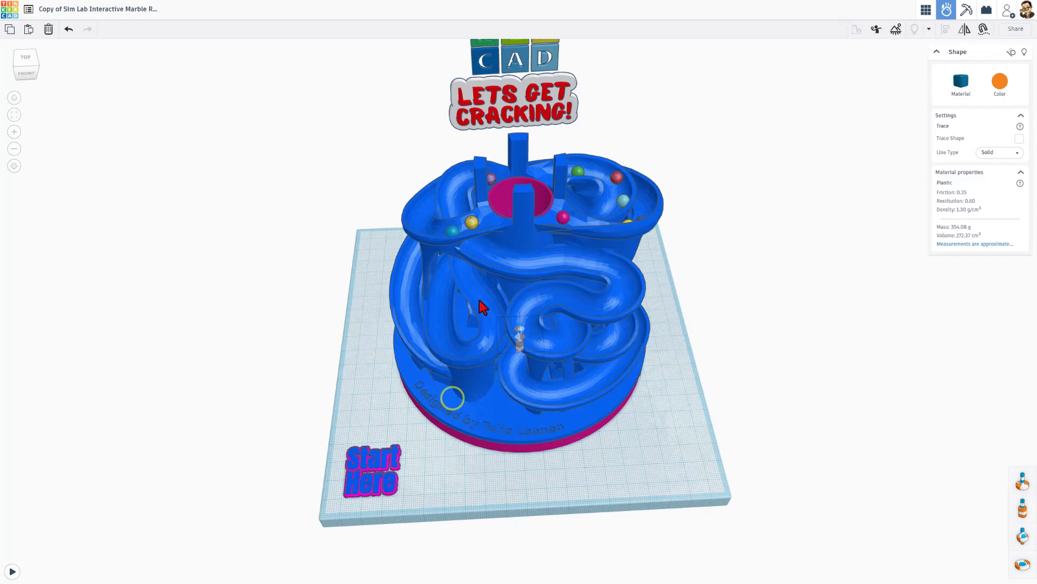
left_click_drag(482, 306, 407, 446)
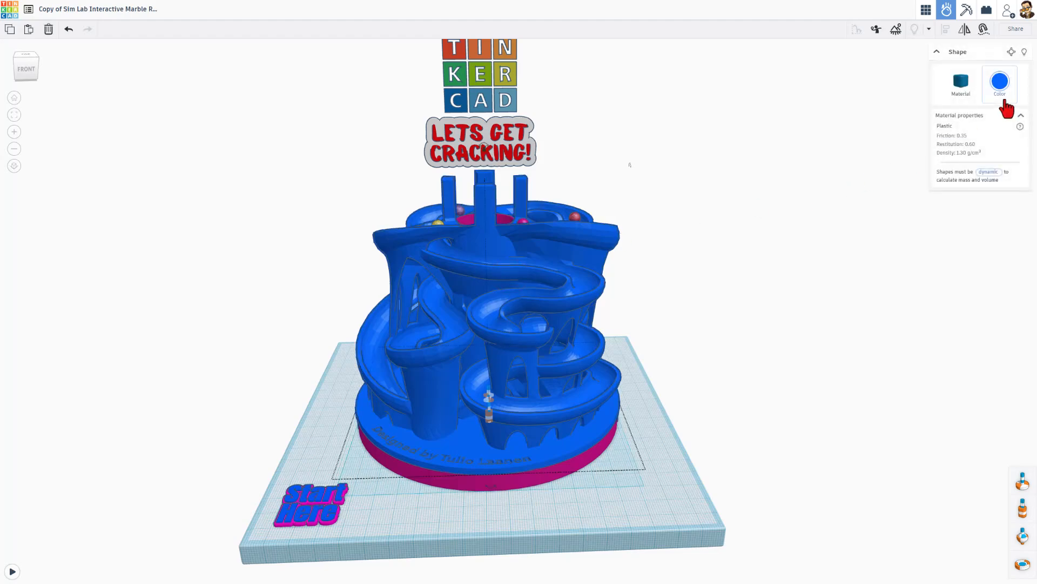
left_click(984, 260)
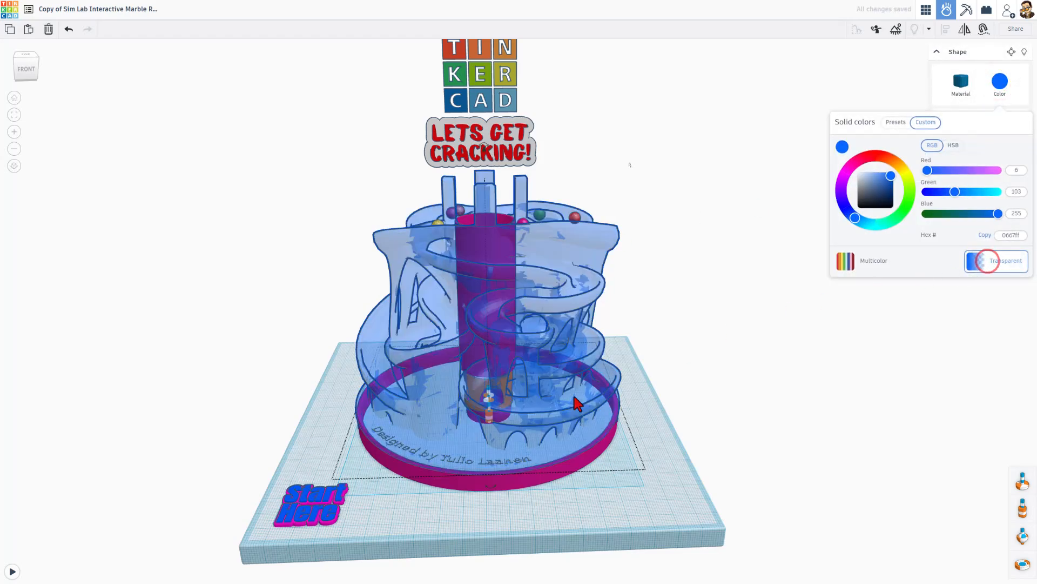
left_click(960, 81)
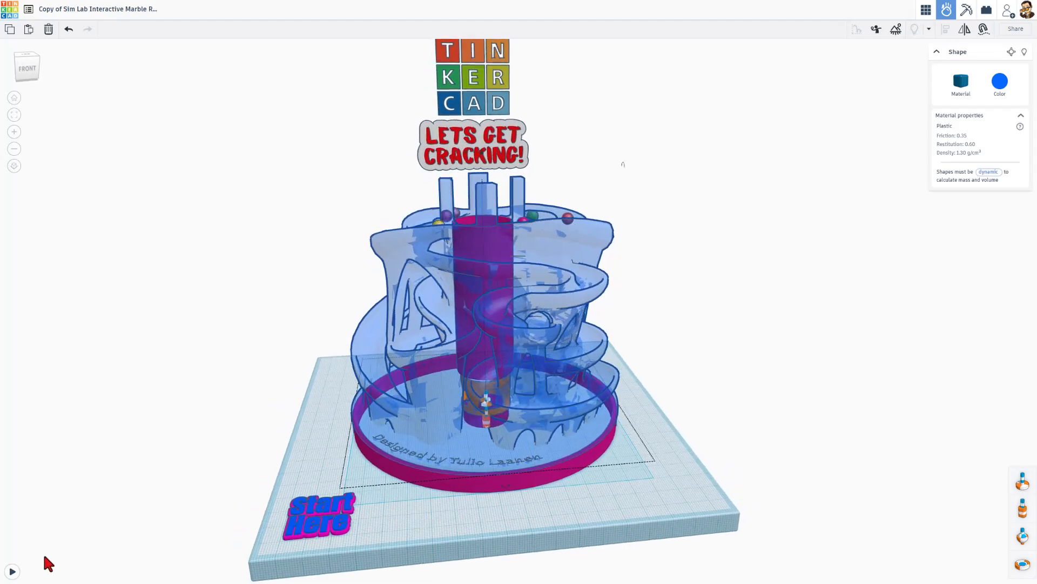
Step: Play the simulation, raise the lift with key 1 to load marbles, then pause playback
left_click(11, 570)
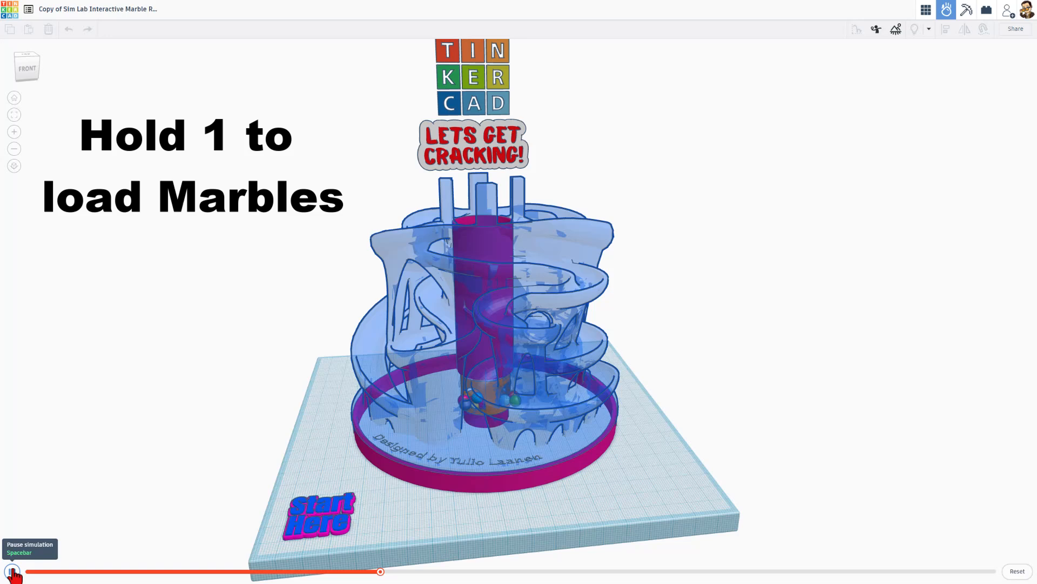
key("1")
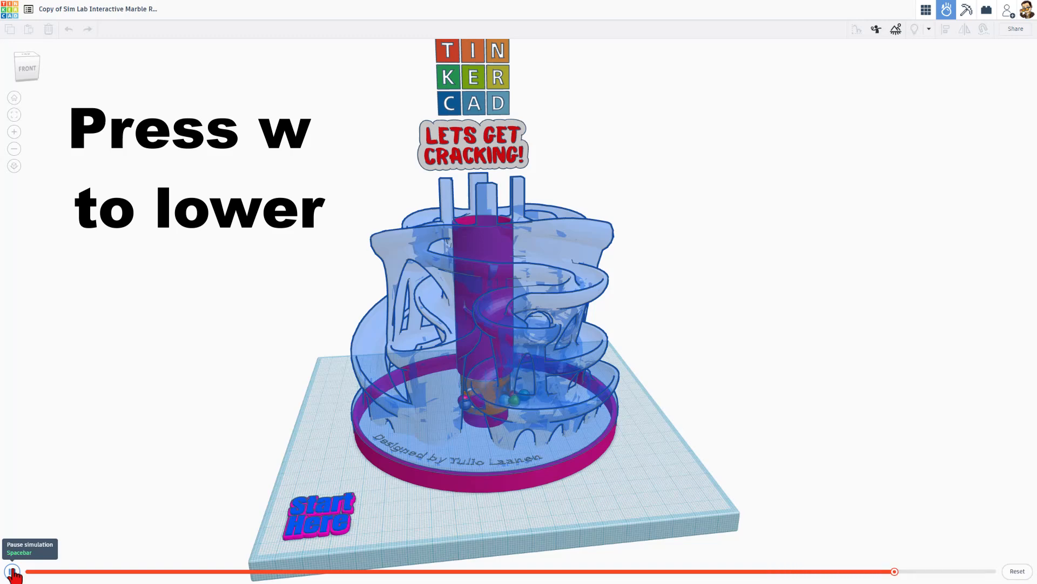
left_click(486, 404)
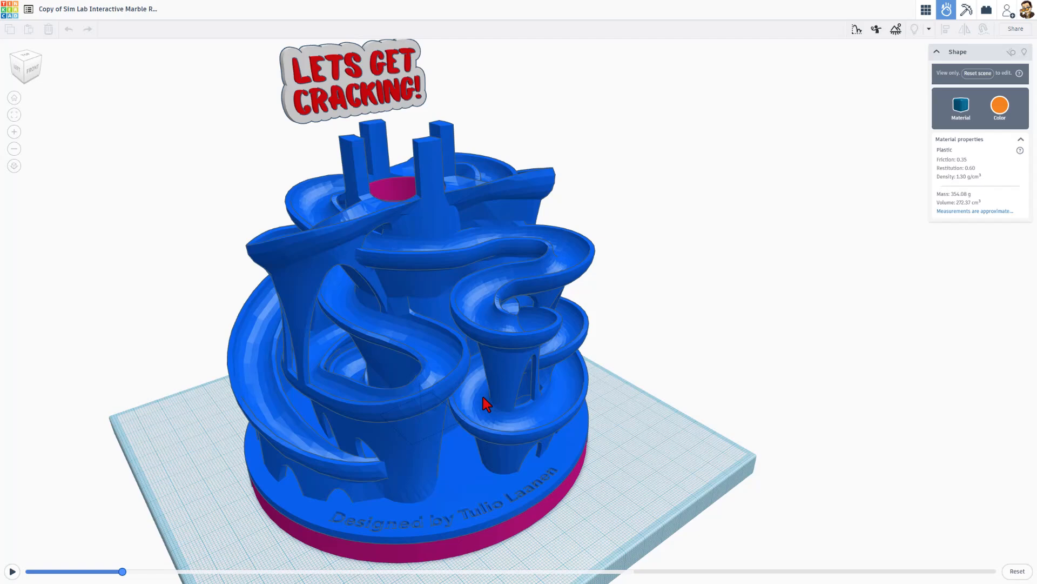
left_click_drag(486, 403, 431, 414)
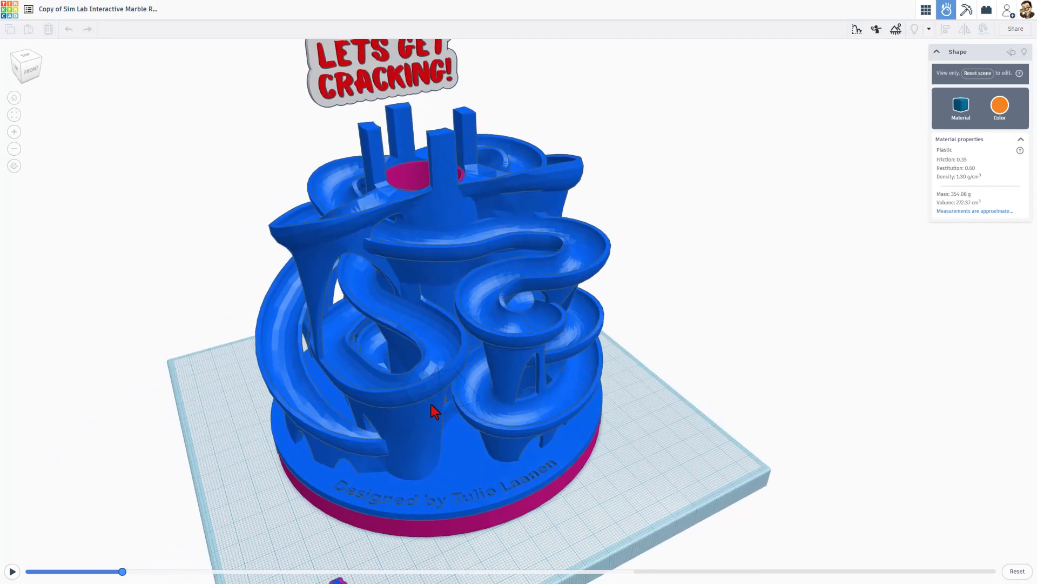